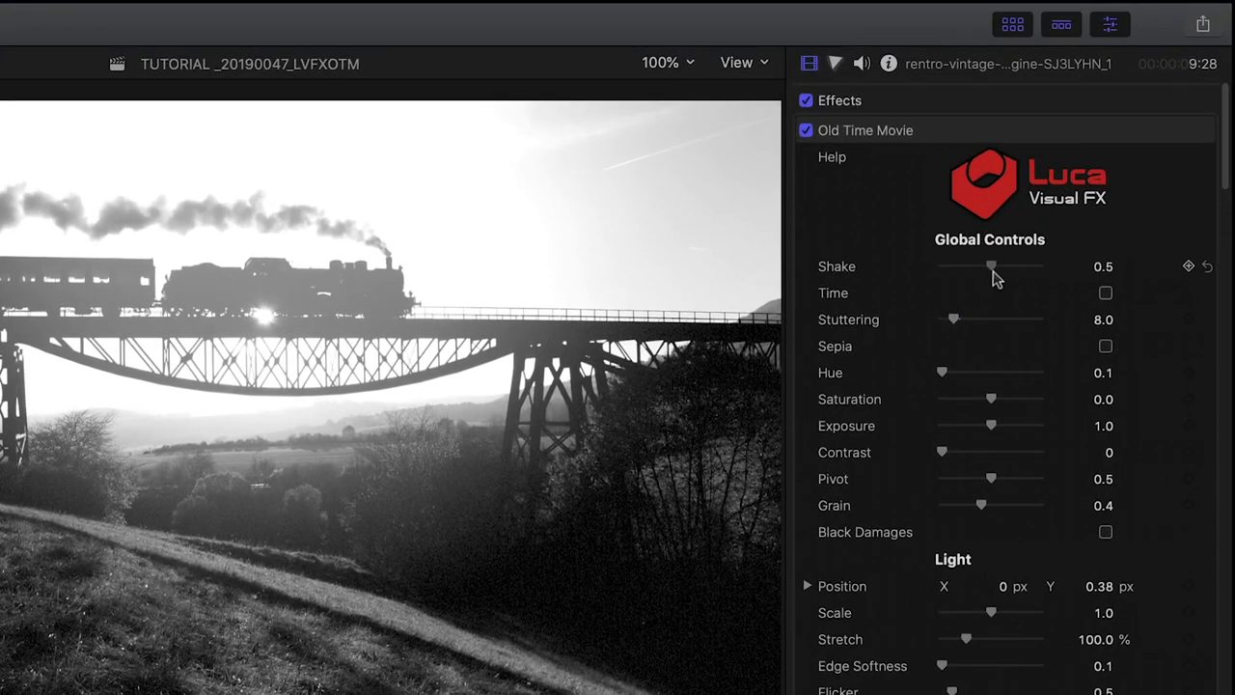
Step: Raise the Old Time Movie Shake amount to about 0.62 for stronger camera shake
drag(987, 266, 994, 267)
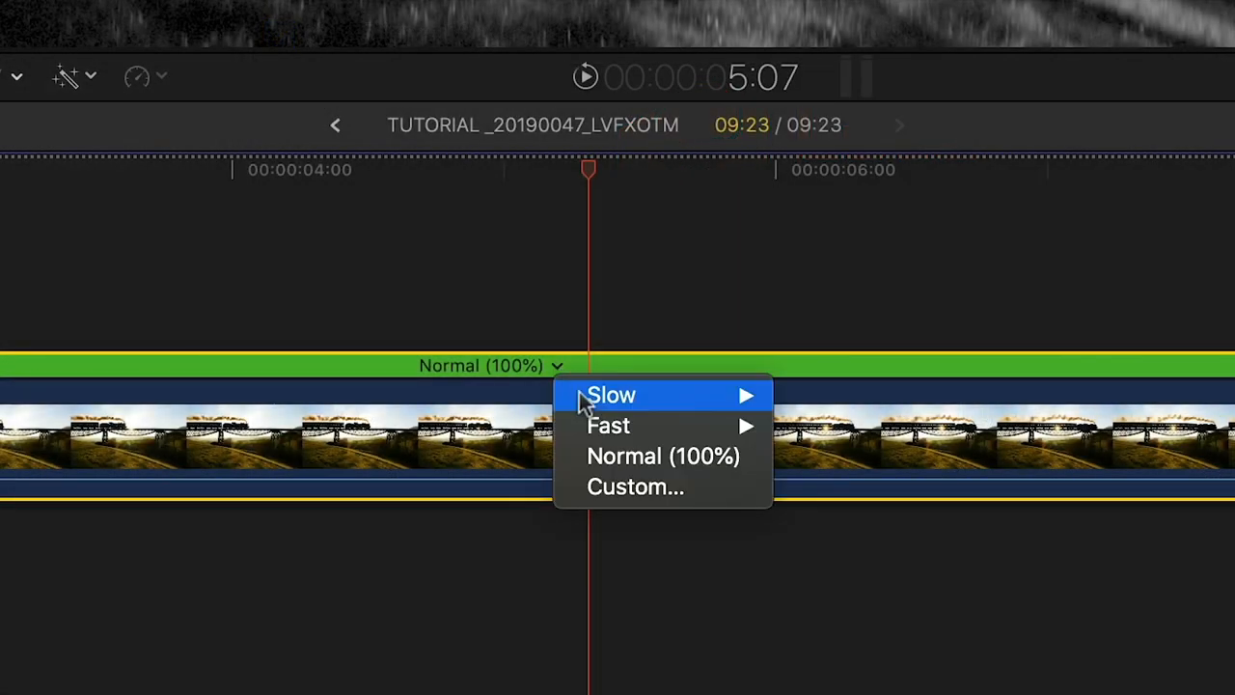
click(635, 486)
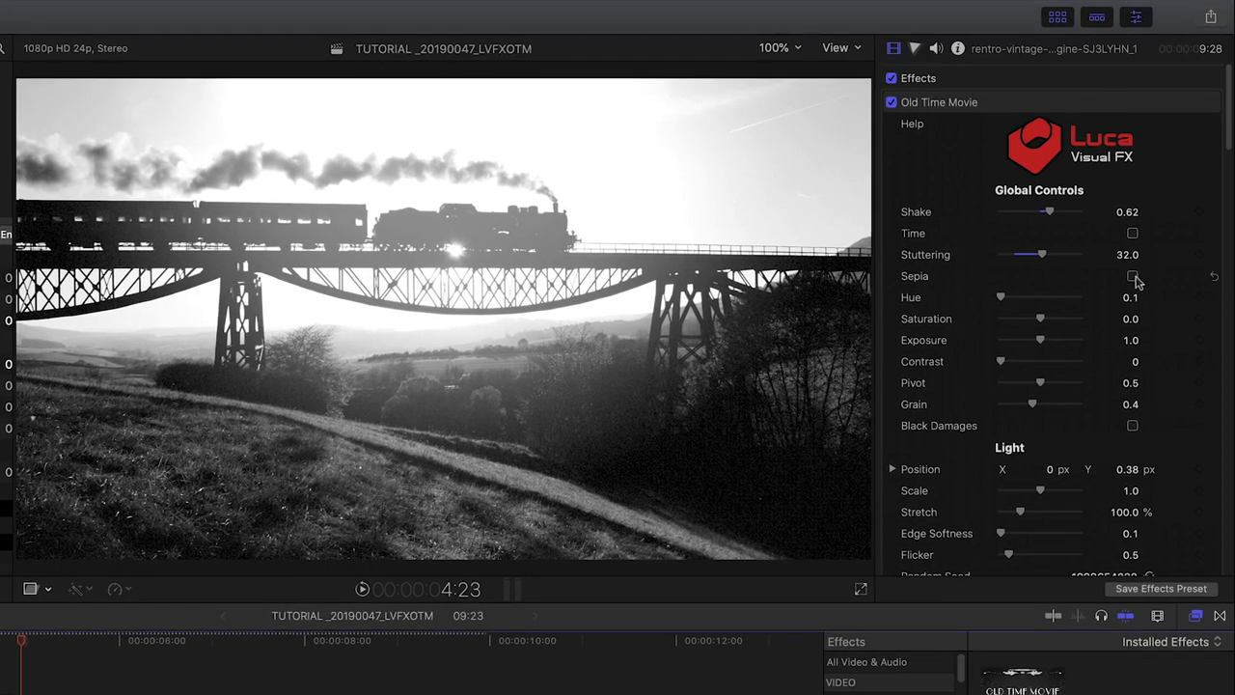
Step: Enable Sepia and shift its Hue to about 0.47 for a yellowish tint
click(1131, 278)
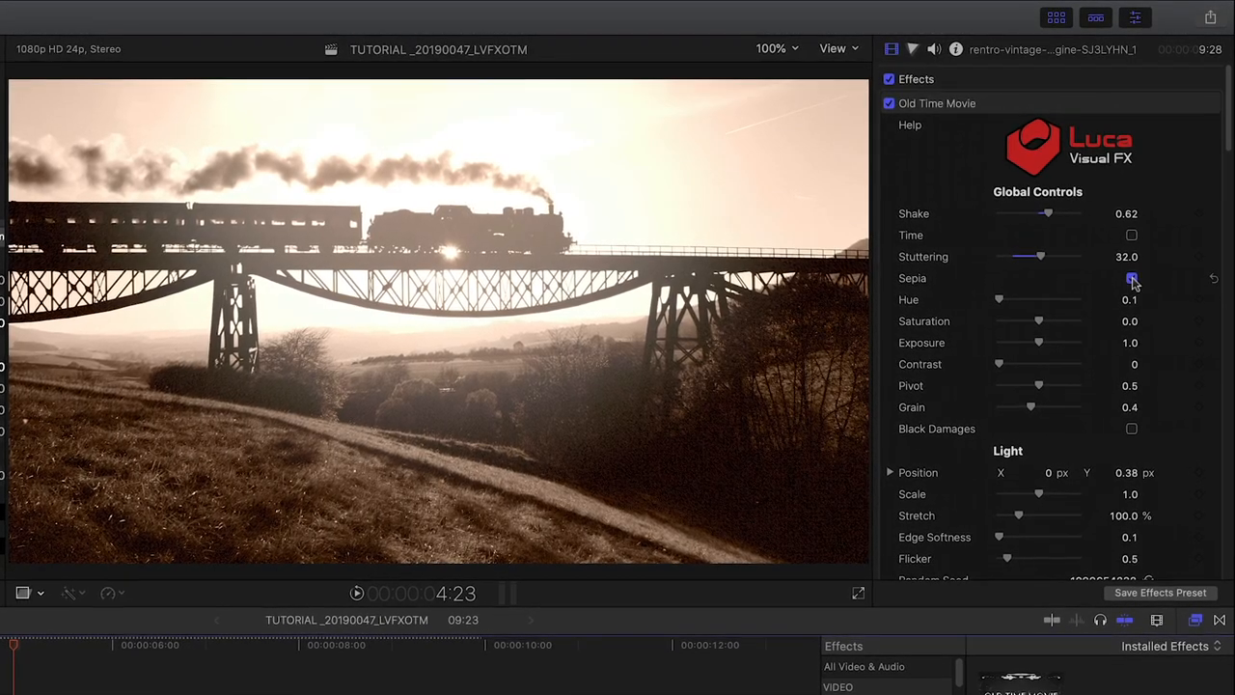
click(1131, 277)
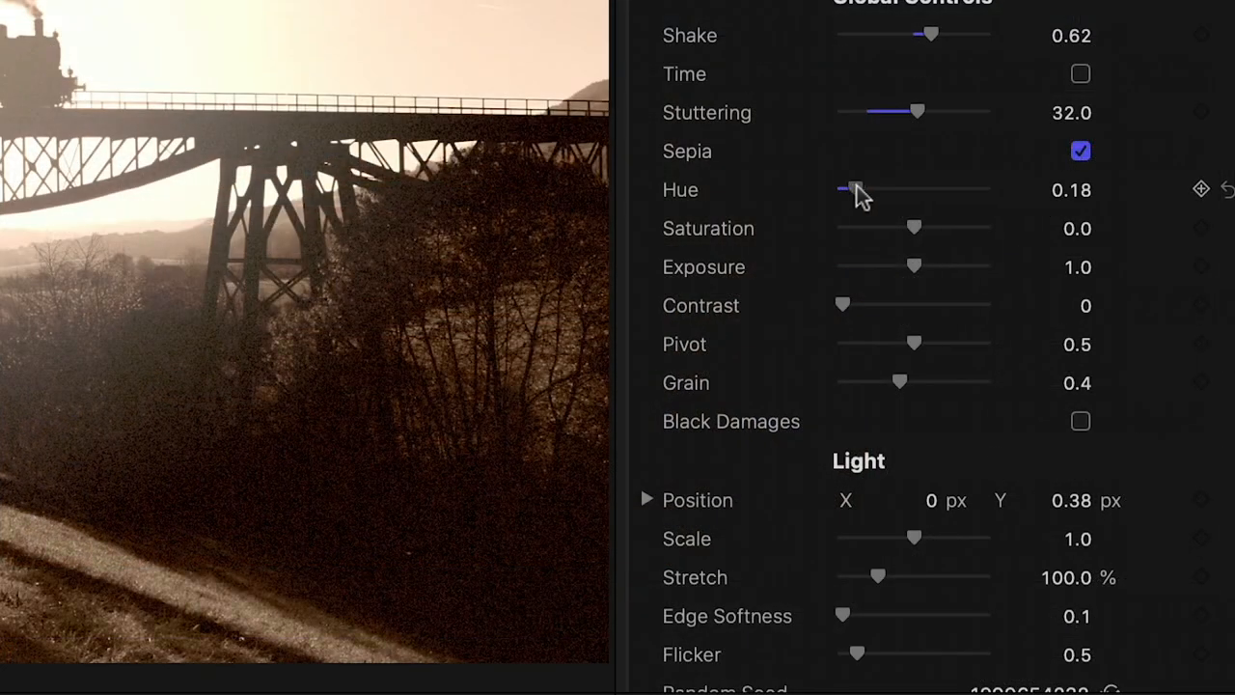
drag(847, 191, 897, 191)
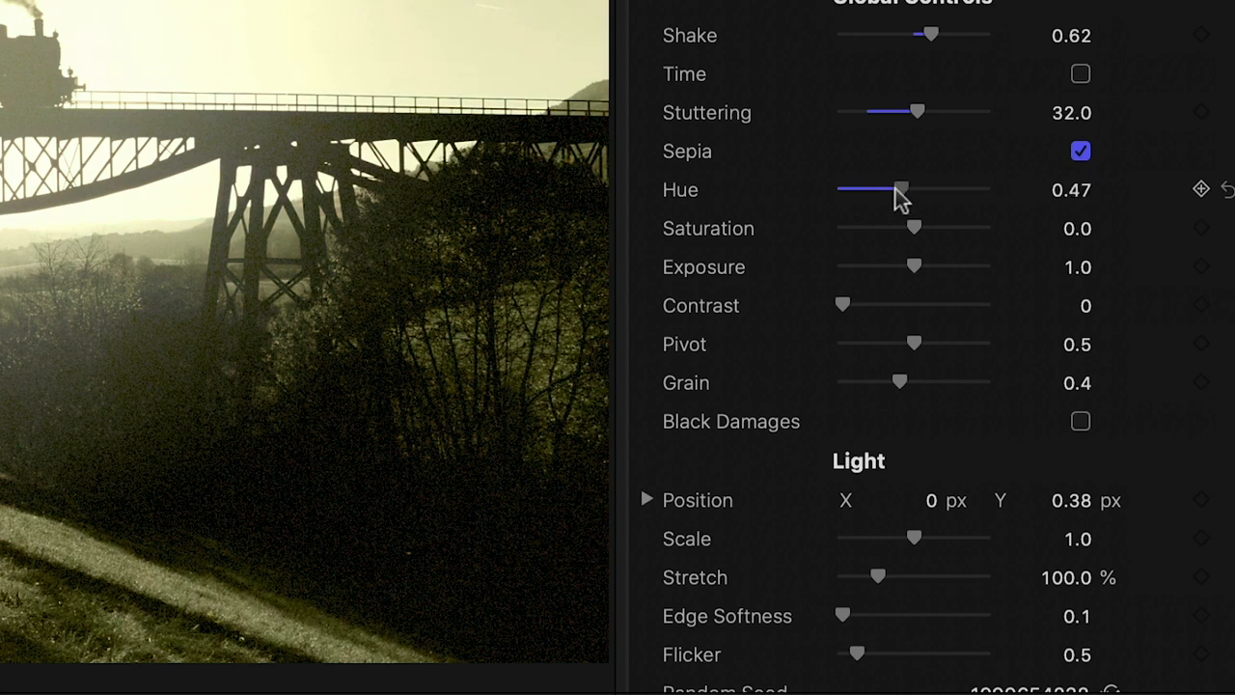
drag(915, 227, 926, 228)
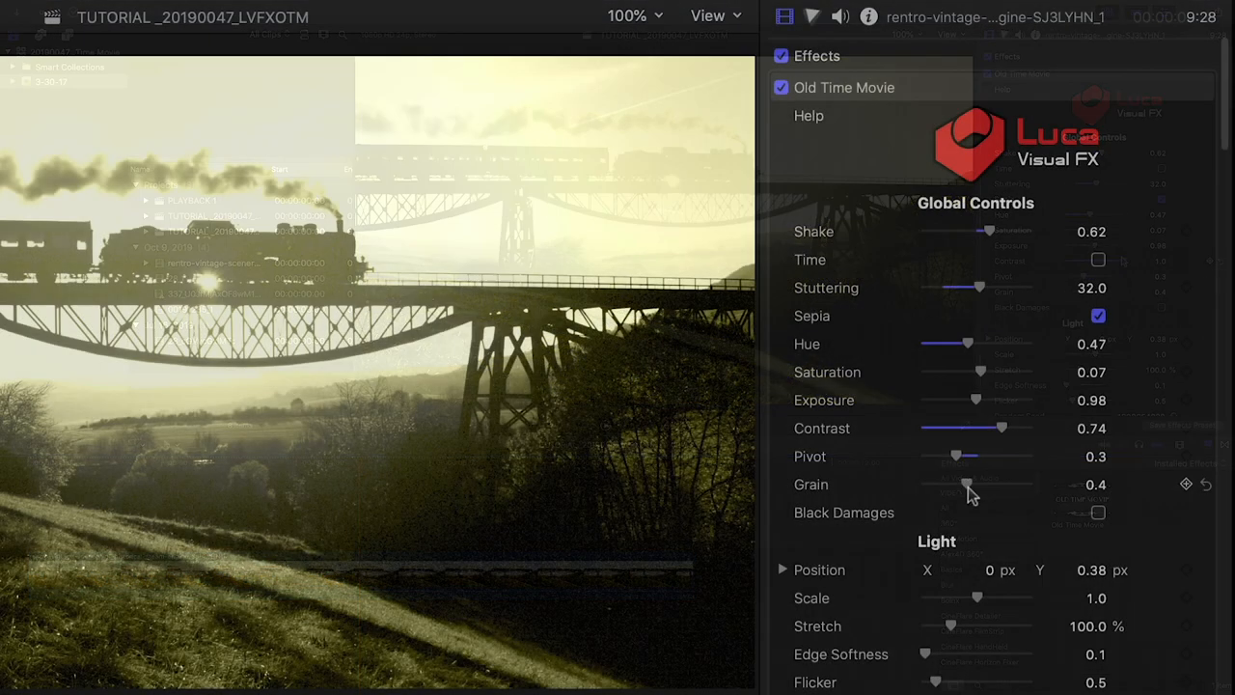
Step: Add more film grain and enable Black Damages specks
drag(965, 484, 982, 484)
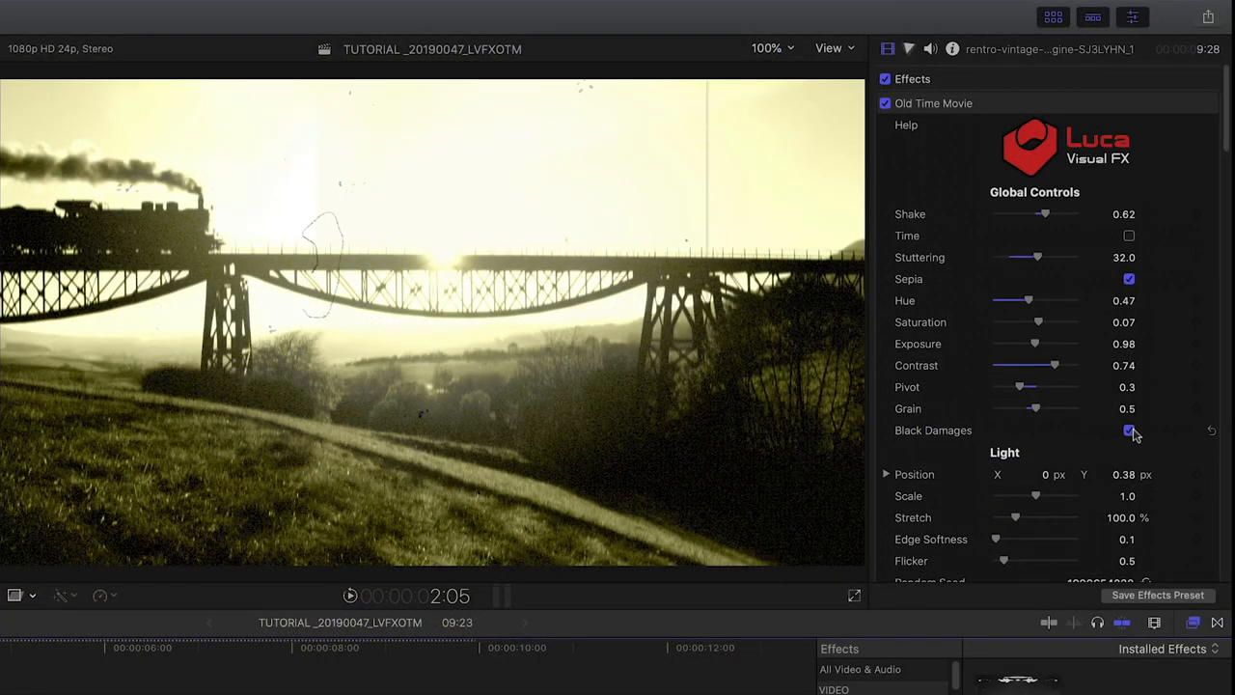
click(1129, 430)
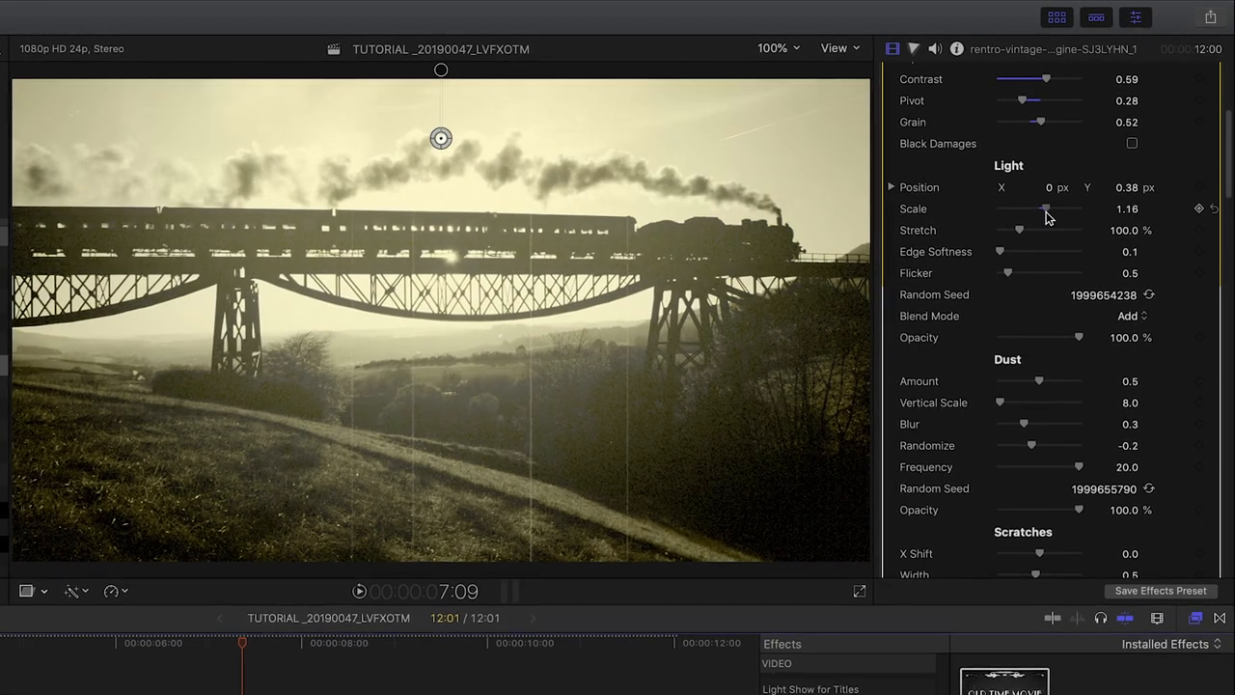
Step: Enlarge the light leak to scale 1.2, stretch it to about 142%, and try heavier dust
drag(1043, 209, 1048, 210)
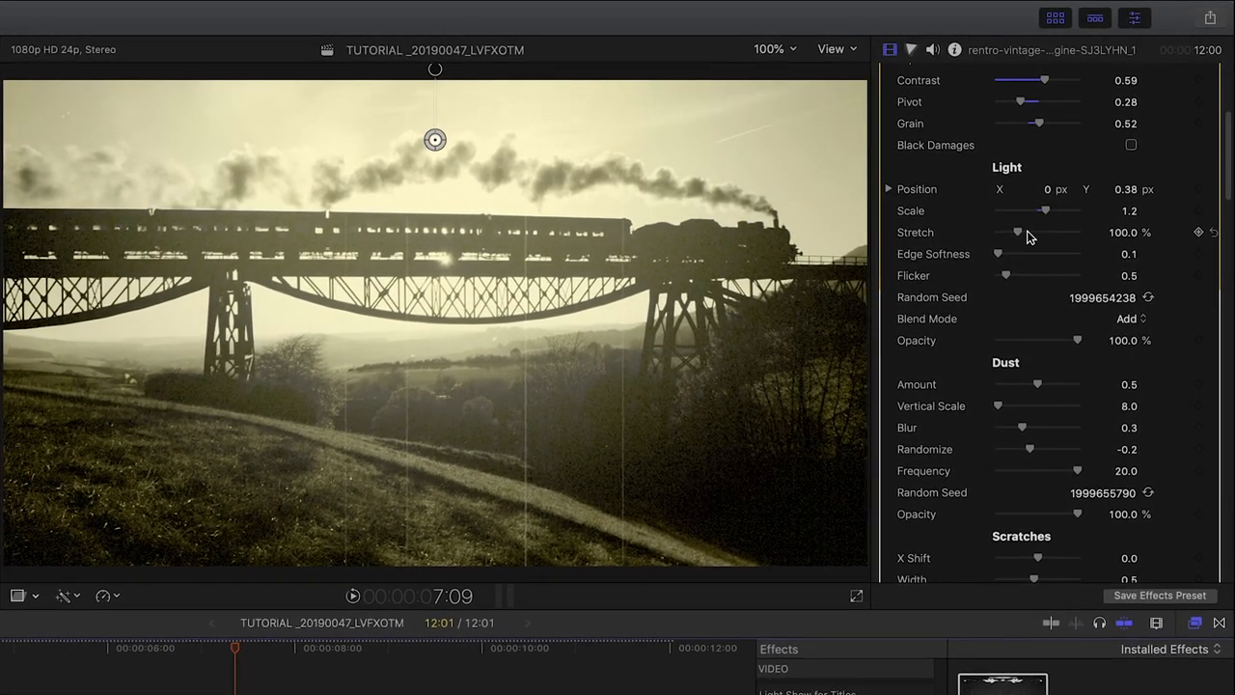
drag(1019, 233, 1032, 234)
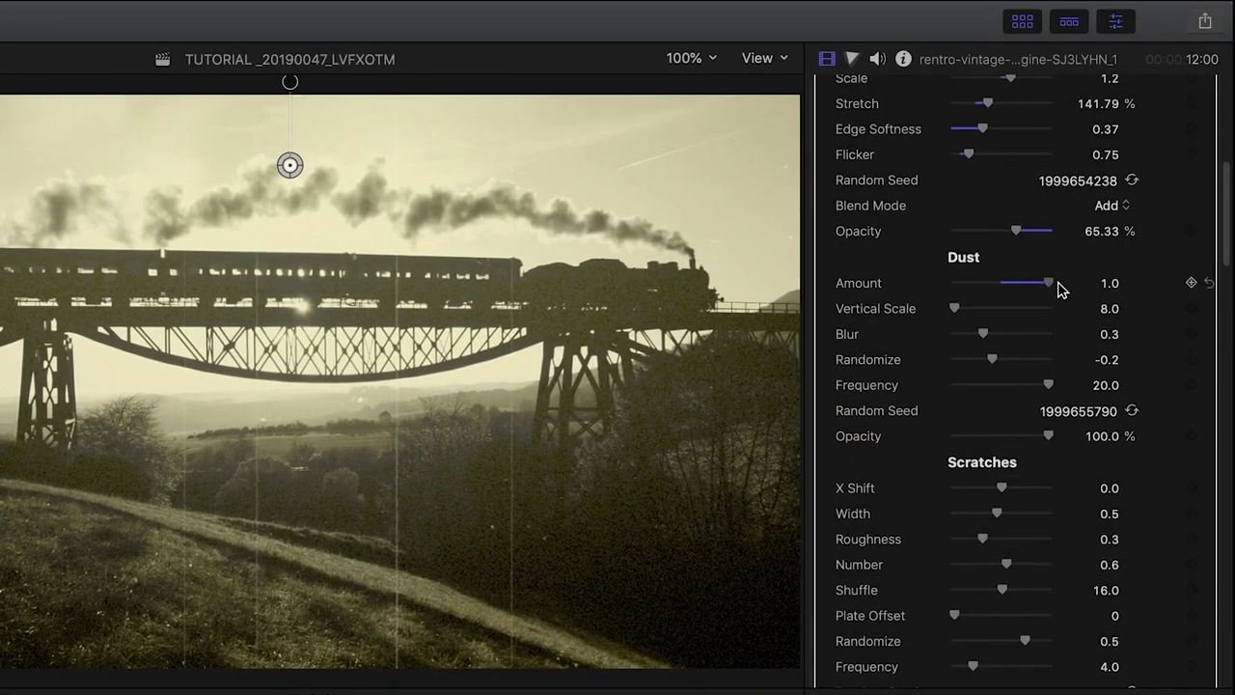
drag(1045, 282, 999, 282)
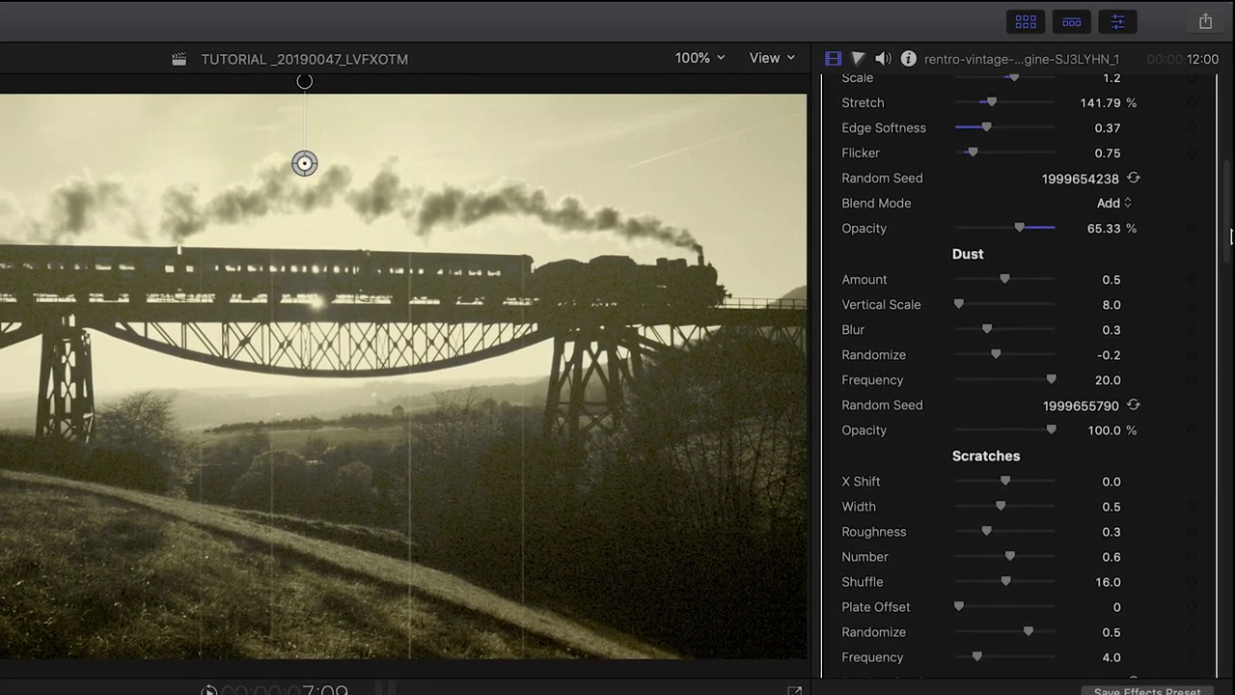
scroll(down, 3)
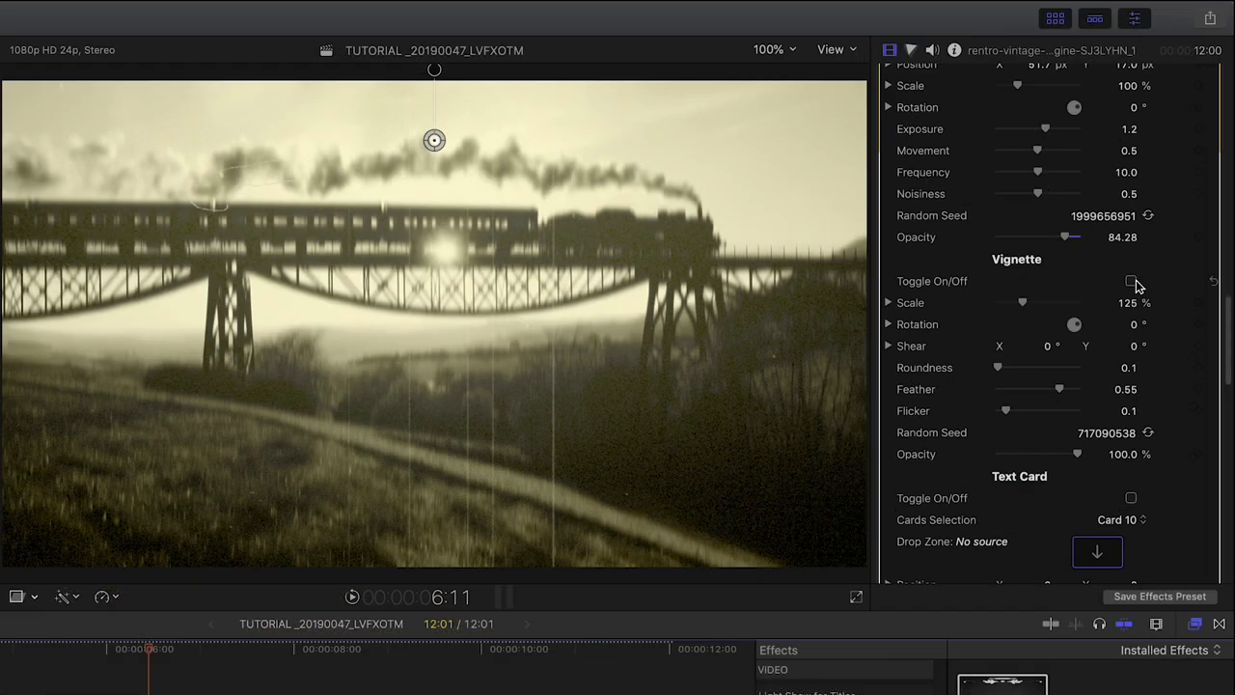
Step: Turn on the Vignette to darken the frame edges
click(1130, 282)
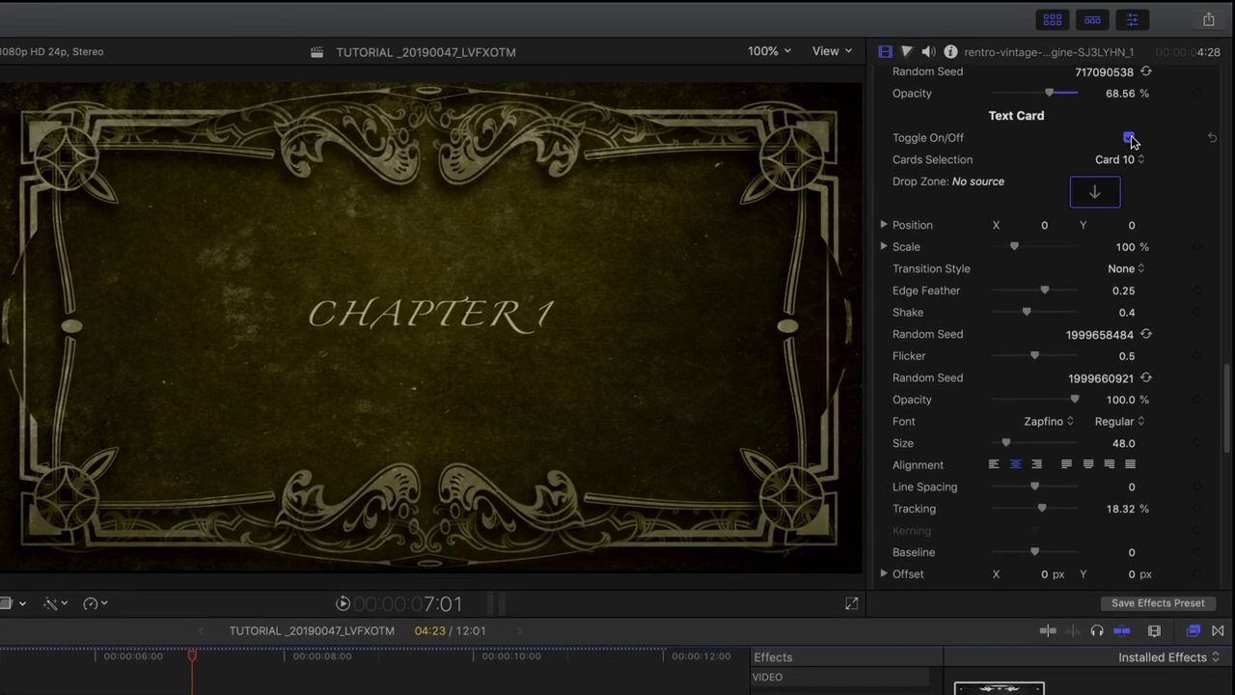
Step: Preview several title card frames and choose Card 2a with top and bottom ornaments
click(1127, 139)
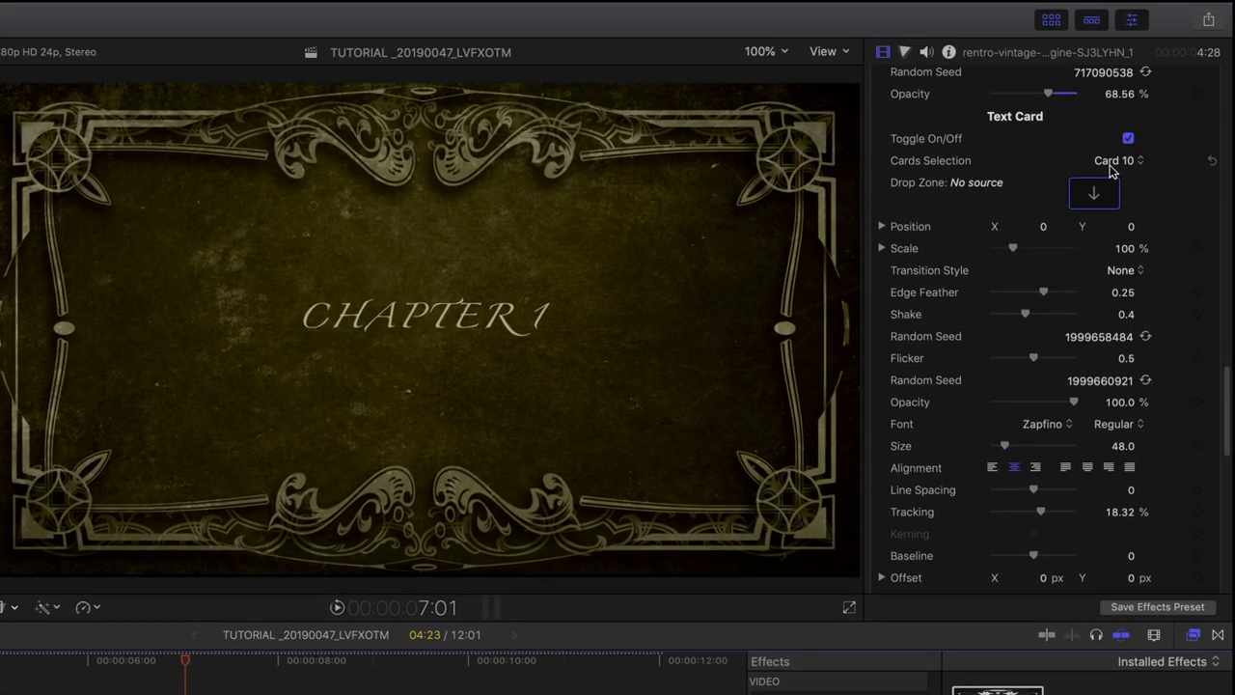
click(1115, 160)
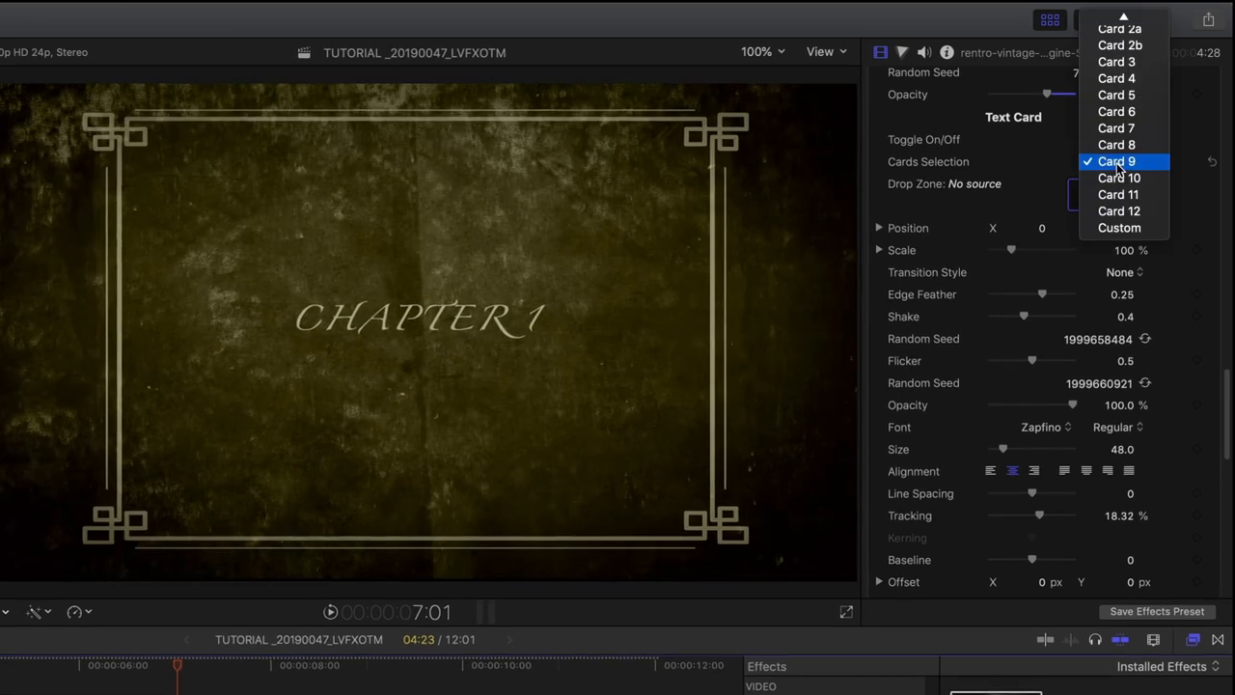
click(1116, 162)
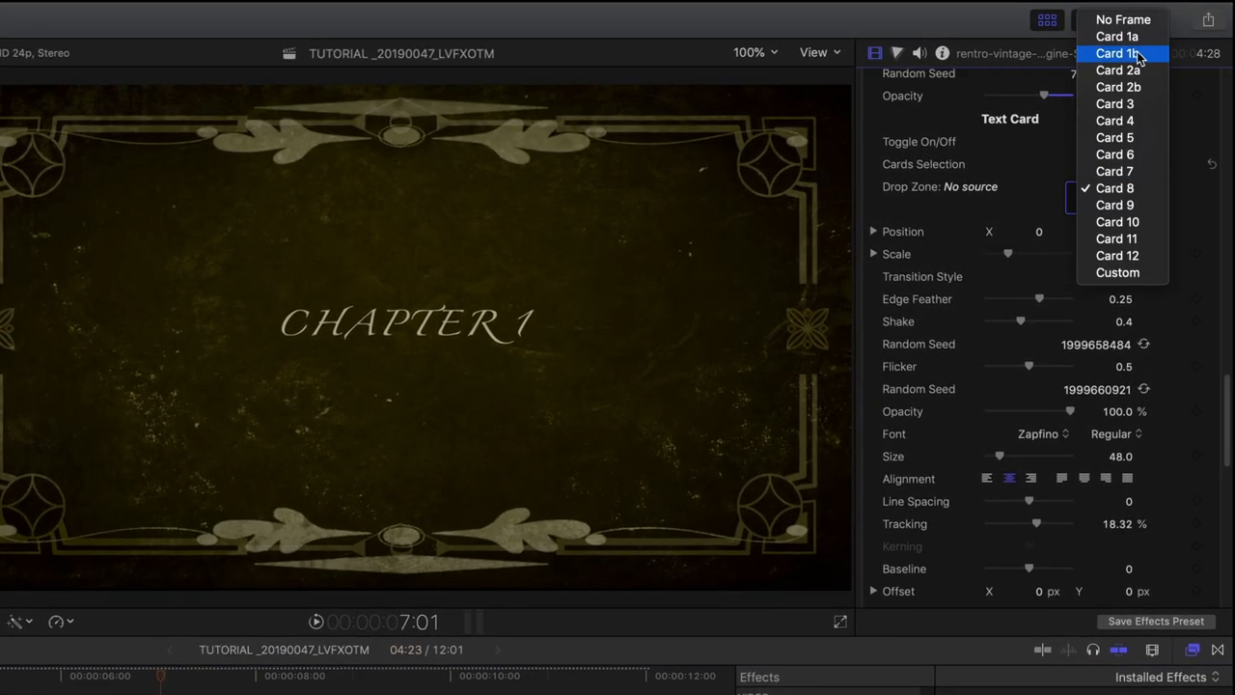
click(1115, 272)
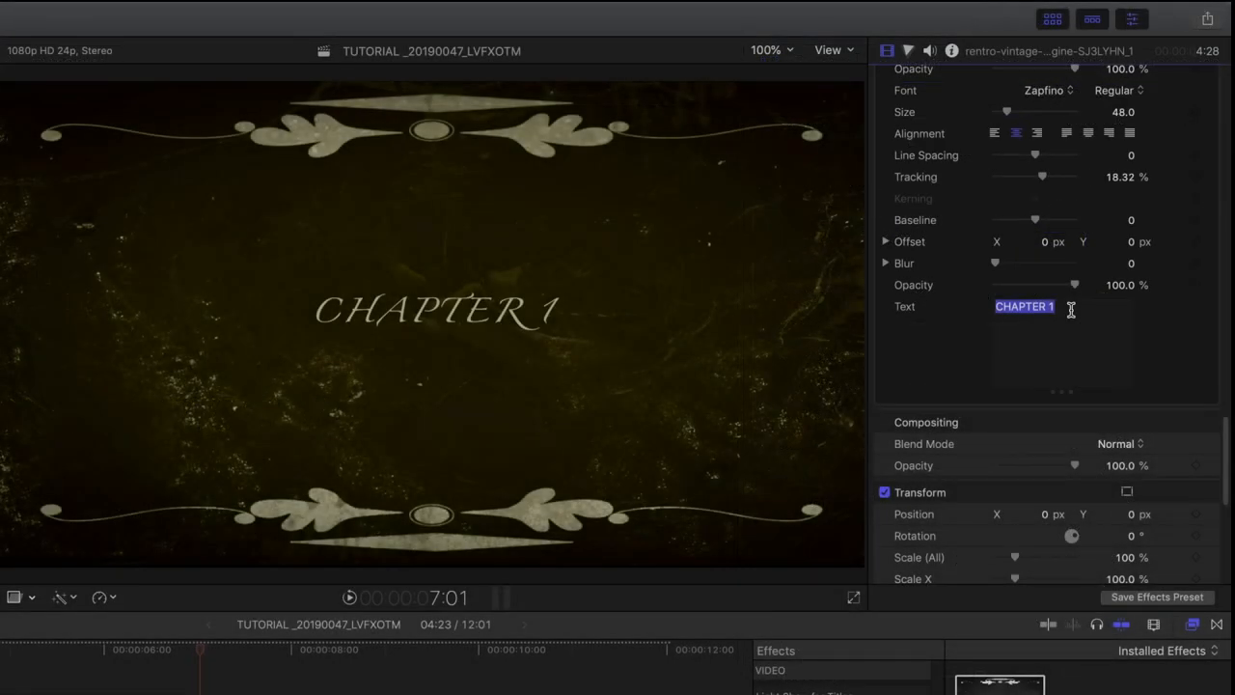
Step: Replace CHAPTER 1 with the caption 'THE TRAIN SPED ON TOW...' in the Text field
text(THE TRAIN SP)
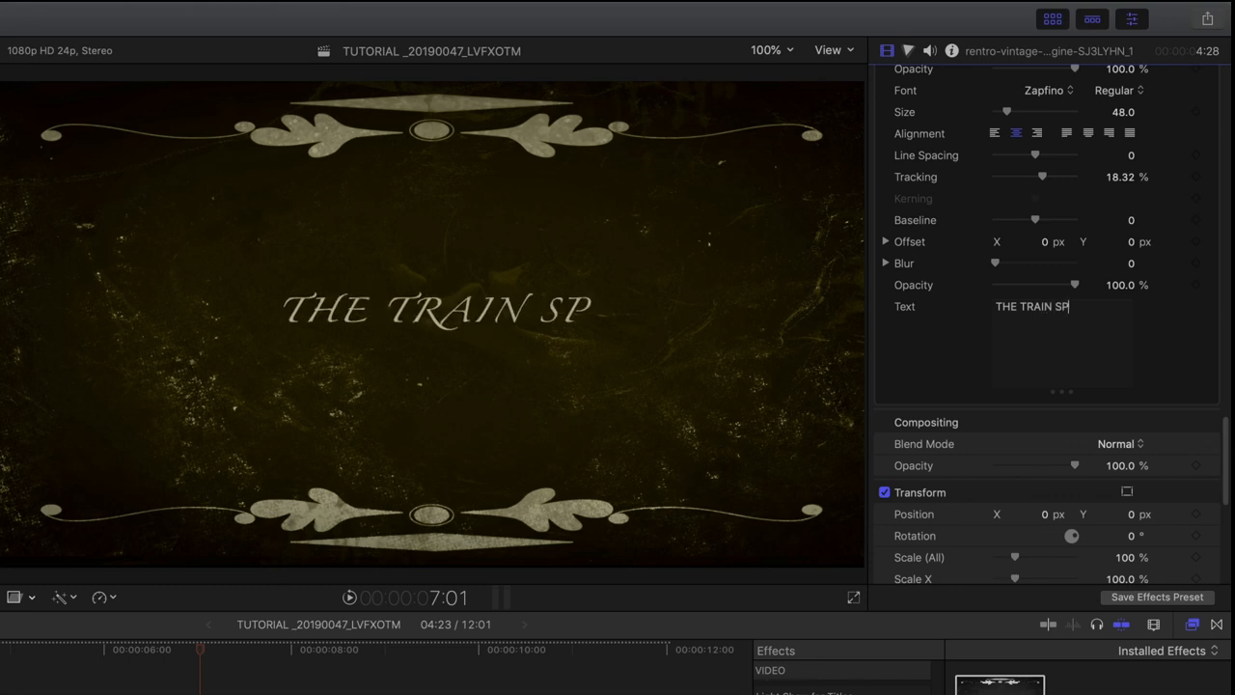
text(ED ON)
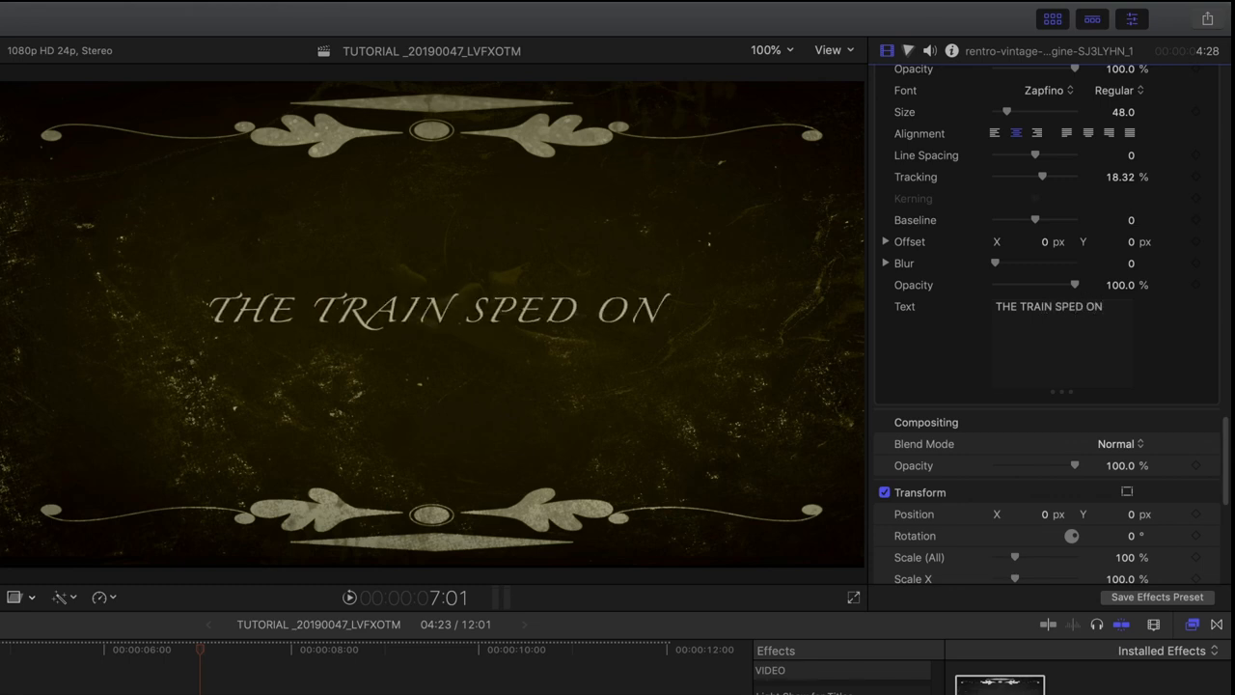
text(TOW)
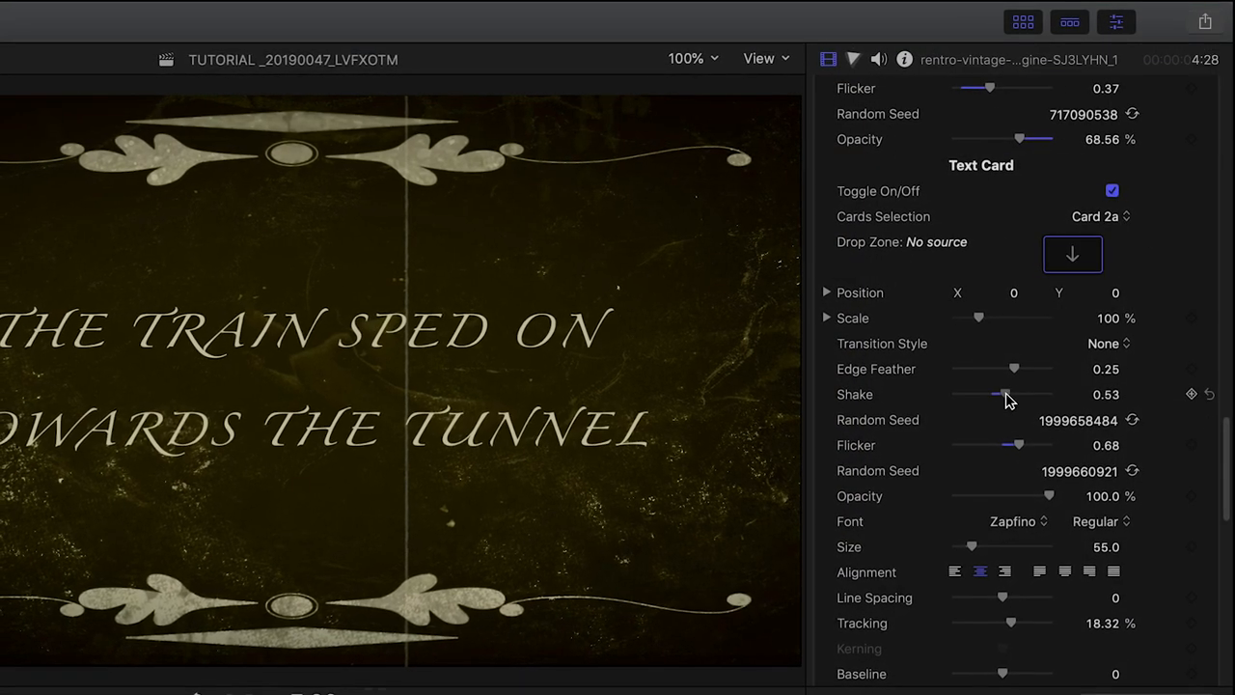
Step: Set card Shake to 0.56, Opacity to about 93%, and Transition Style Edge Wipe In (Left to Right)
drag(1004, 393, 1007, 392)
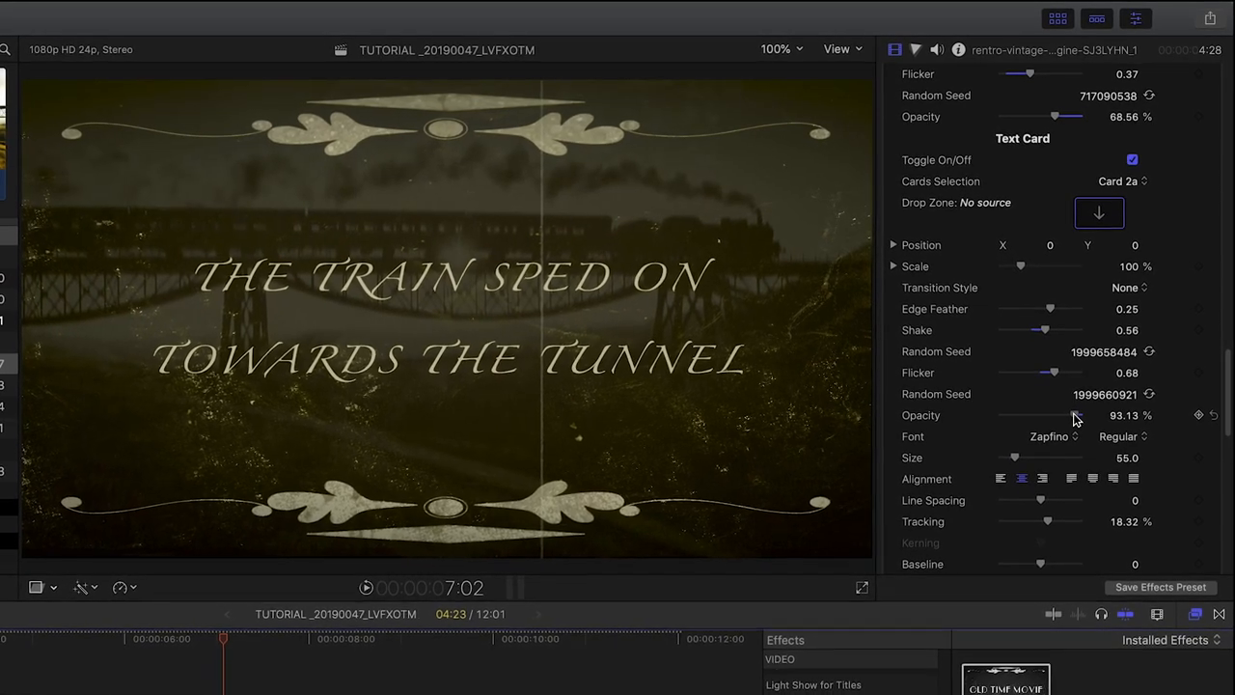
drag(1072, 414, 1078, 415)
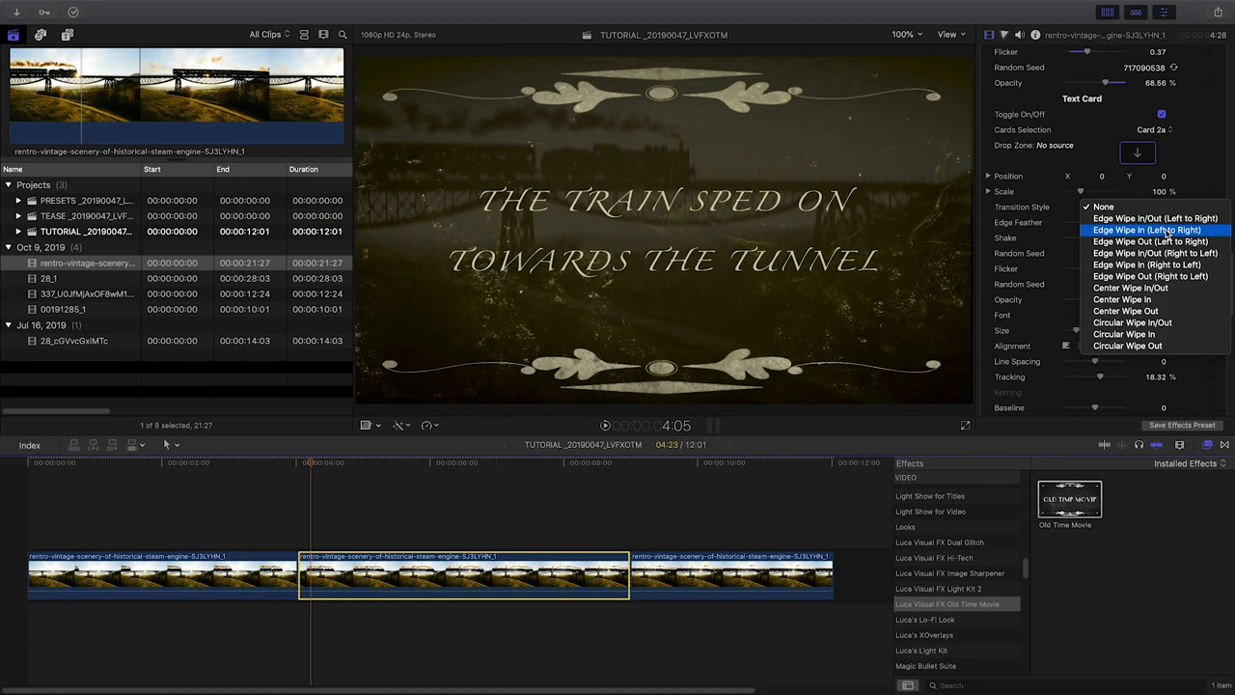
click(1148, 230)
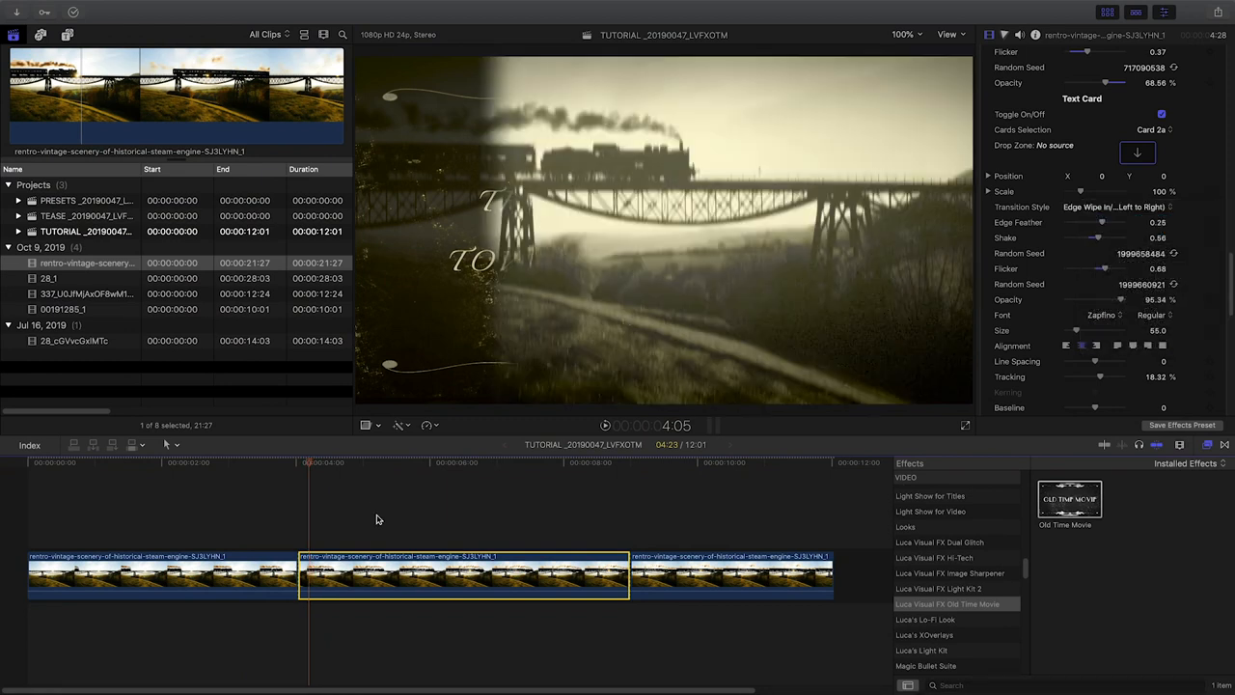